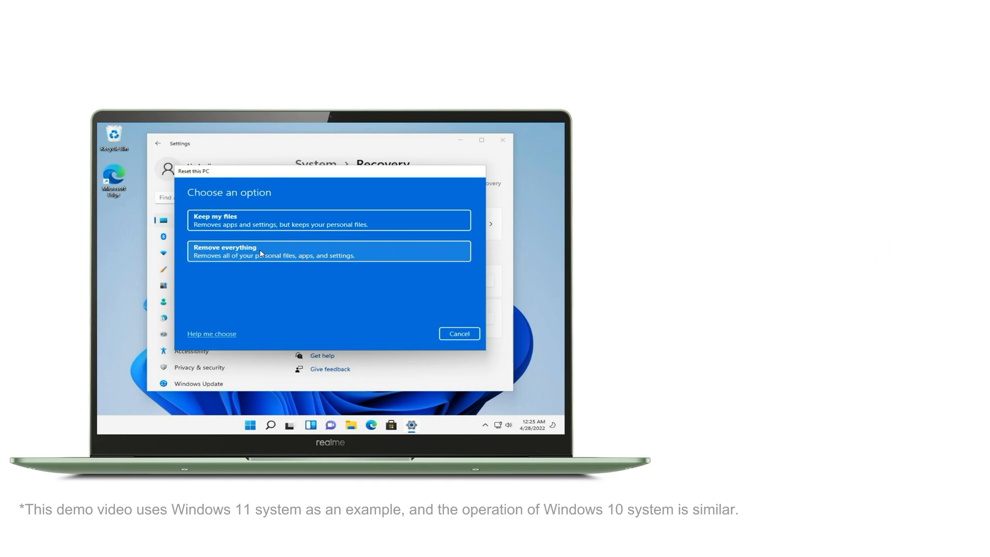
# Step: Choose Remove everything so the reset wipes all personal files, apps and settings
pyautogui.click(329, 250)
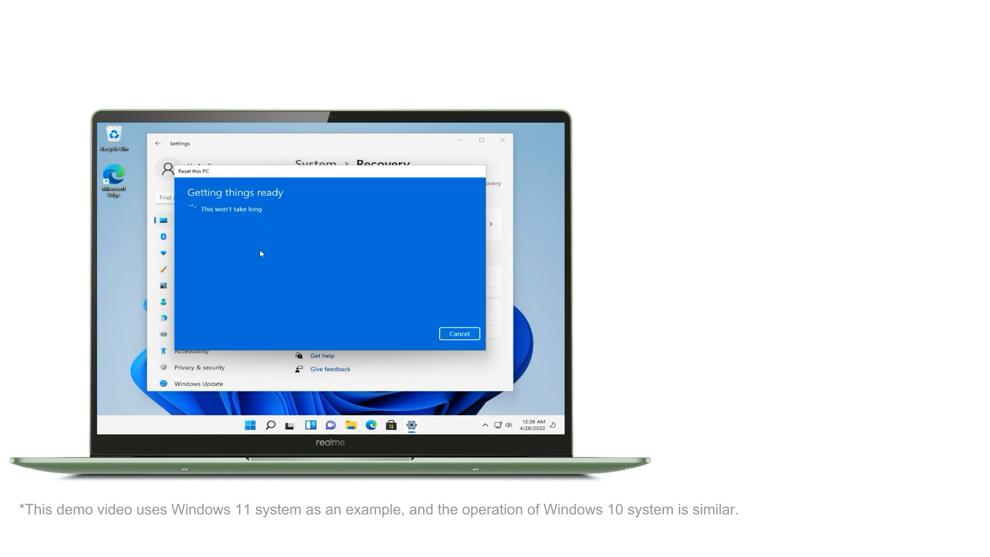